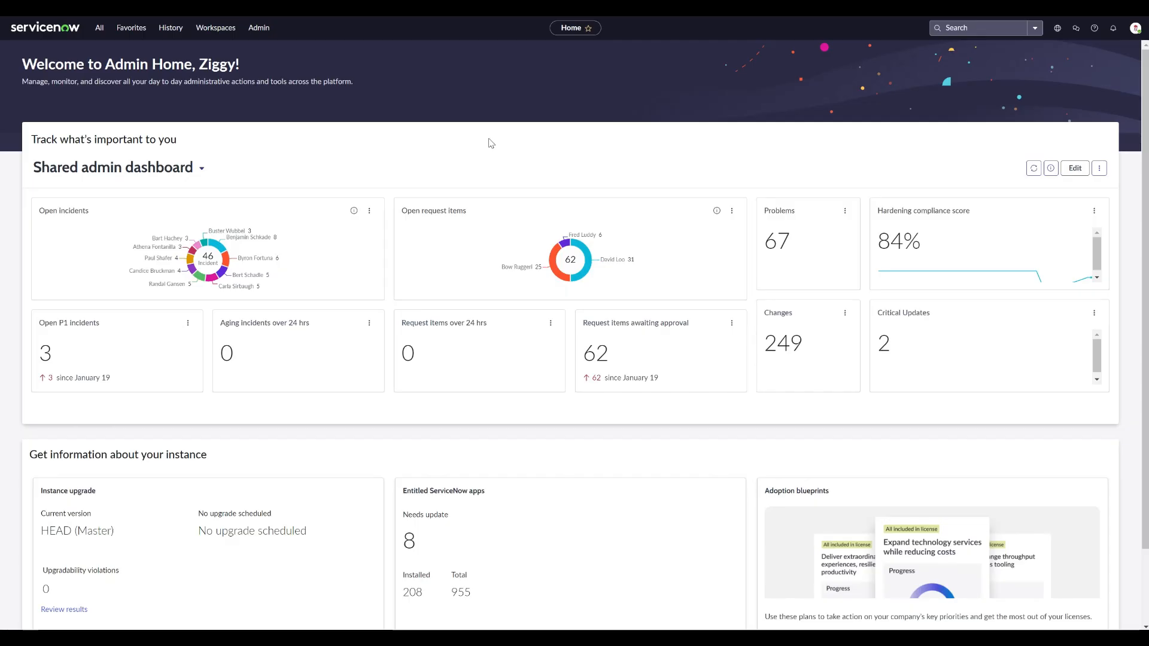
# Navigate from the admin home page to the Platform Analytics KPIs library via the All menu
pyautogui.click(99, 28)
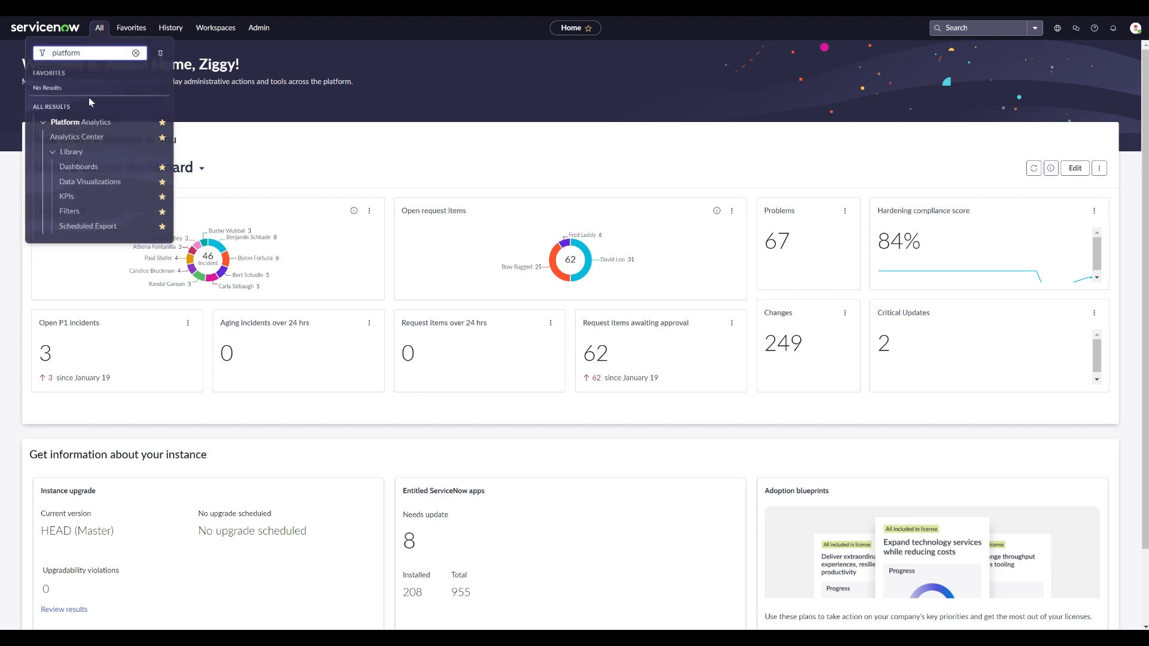
pyautogui.moveTo(67, 196)
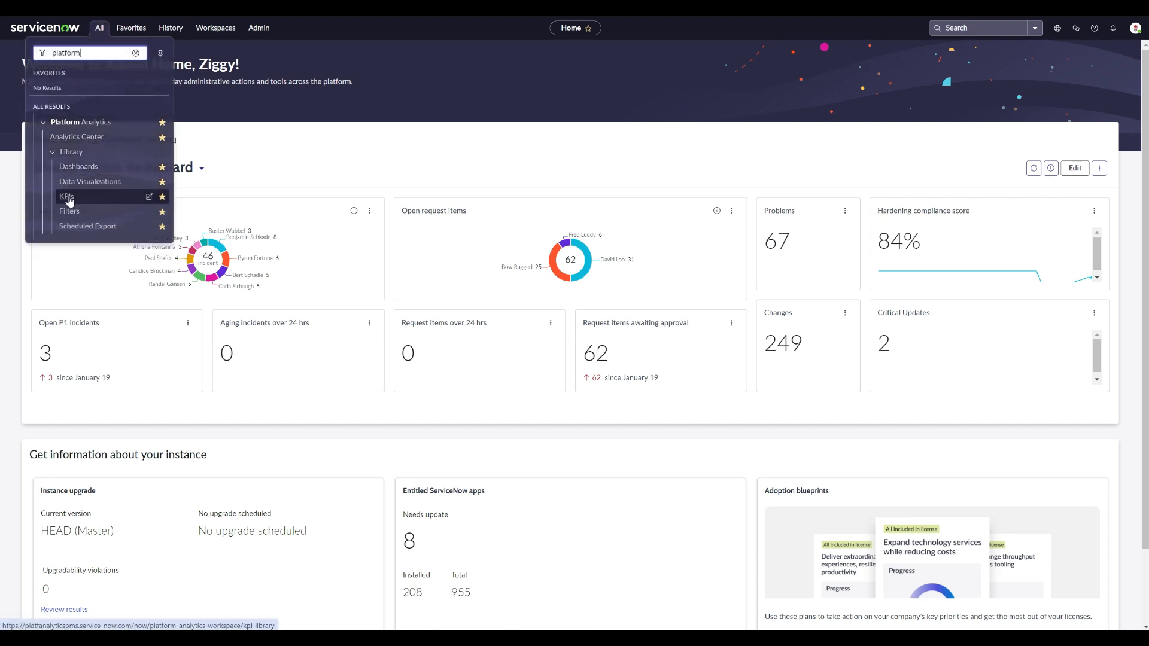
pyautogui.click(65, 196)
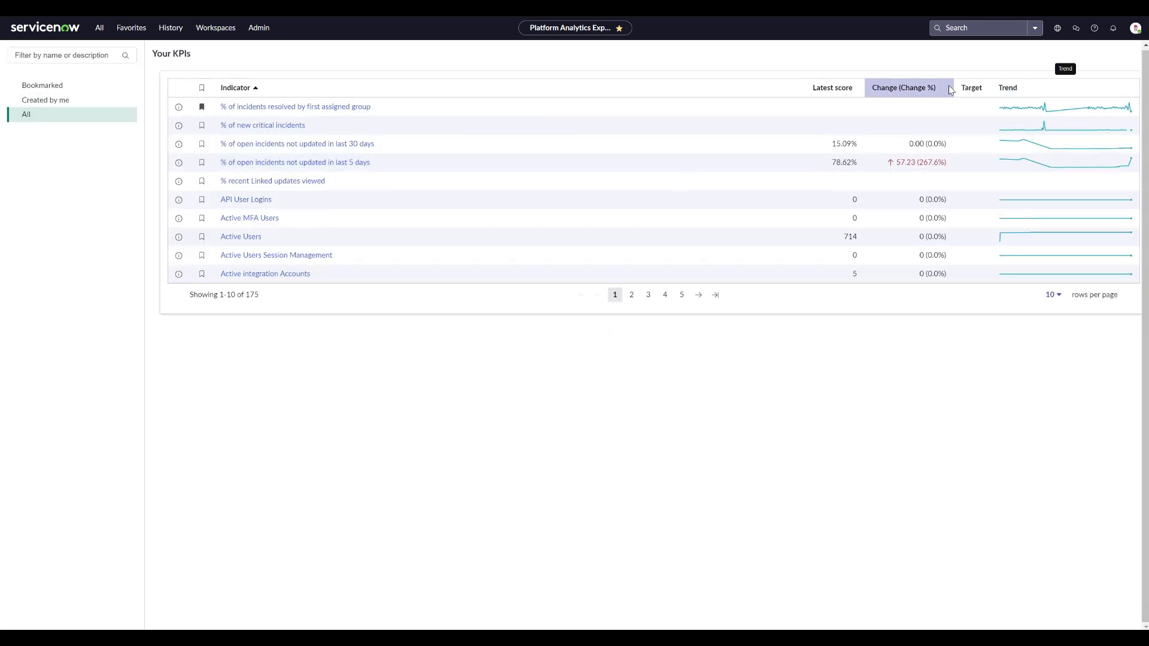
# Sort the KPIs by Change and view details of 'Summed duration of resolved incidents'
pyautogui.click(903, 87)
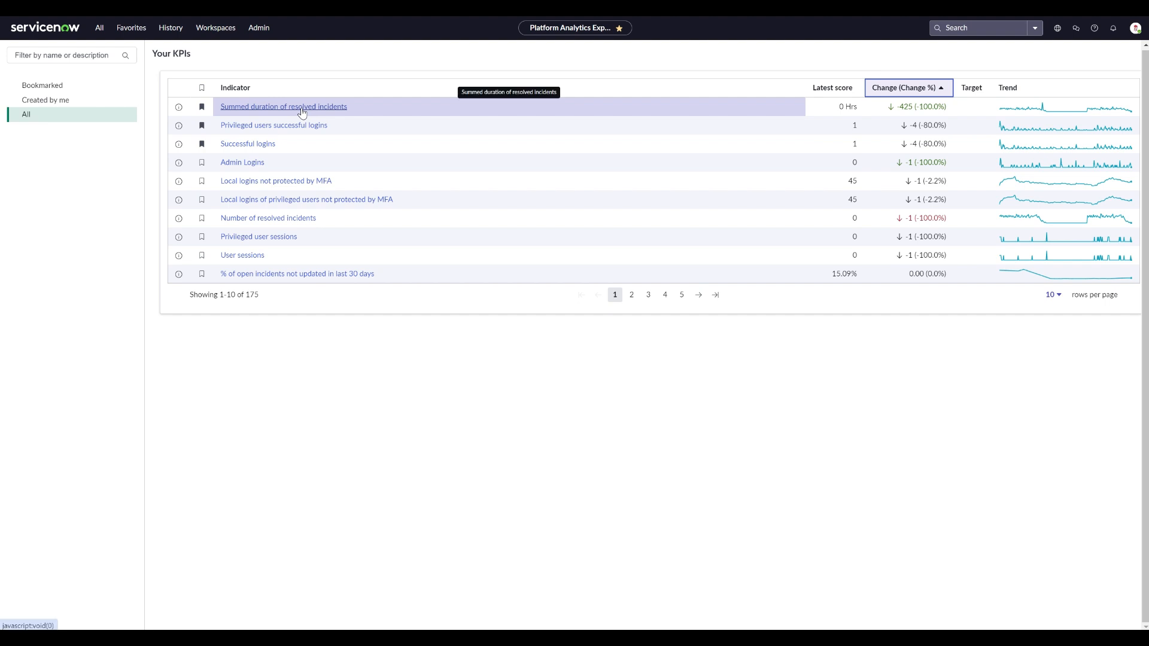
pyautogui.click(284, 107)
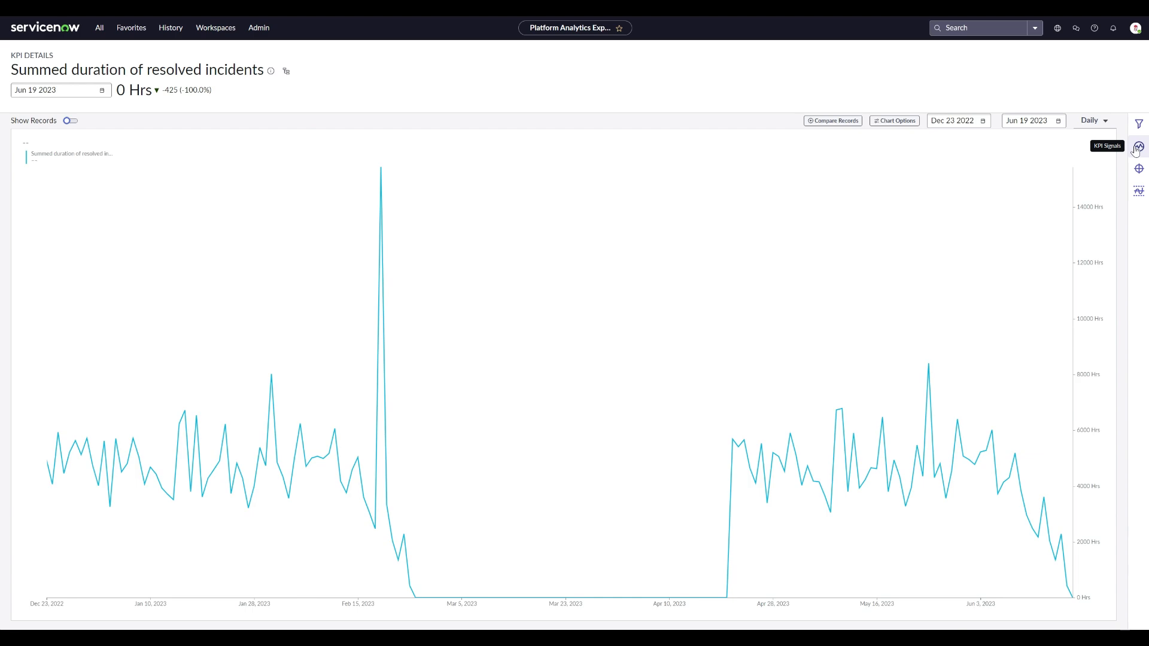
# Enable the trend line and statistics from Chart Options on the KPI chart
pyautogui.click(833, 120)
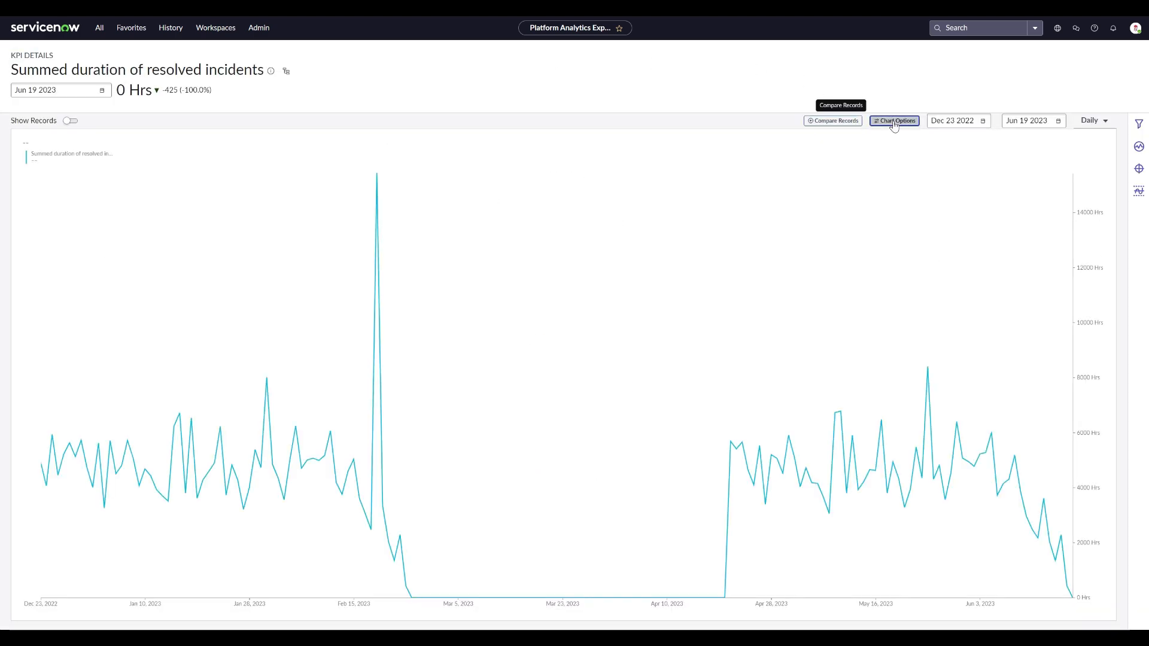
pyautogui.click(893, 120)
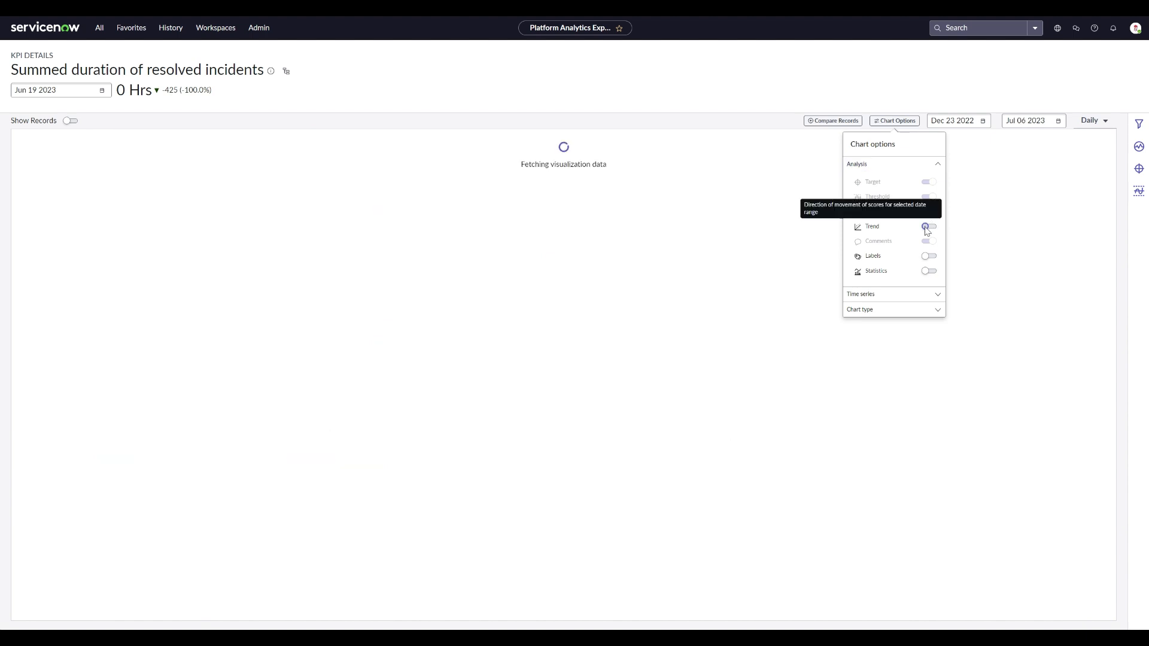
pyautogui.click(928, 271)
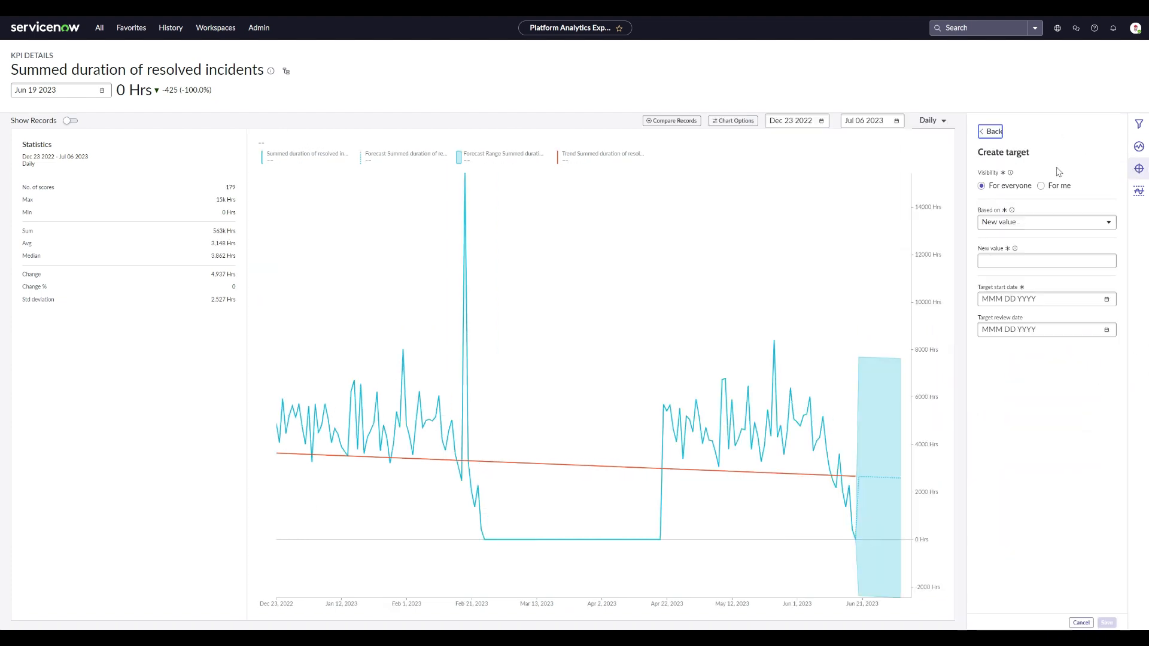
# Create and save an 'All time high' threshold marking 15k Hrs for everyone
pyautogui.click(1045, 223)
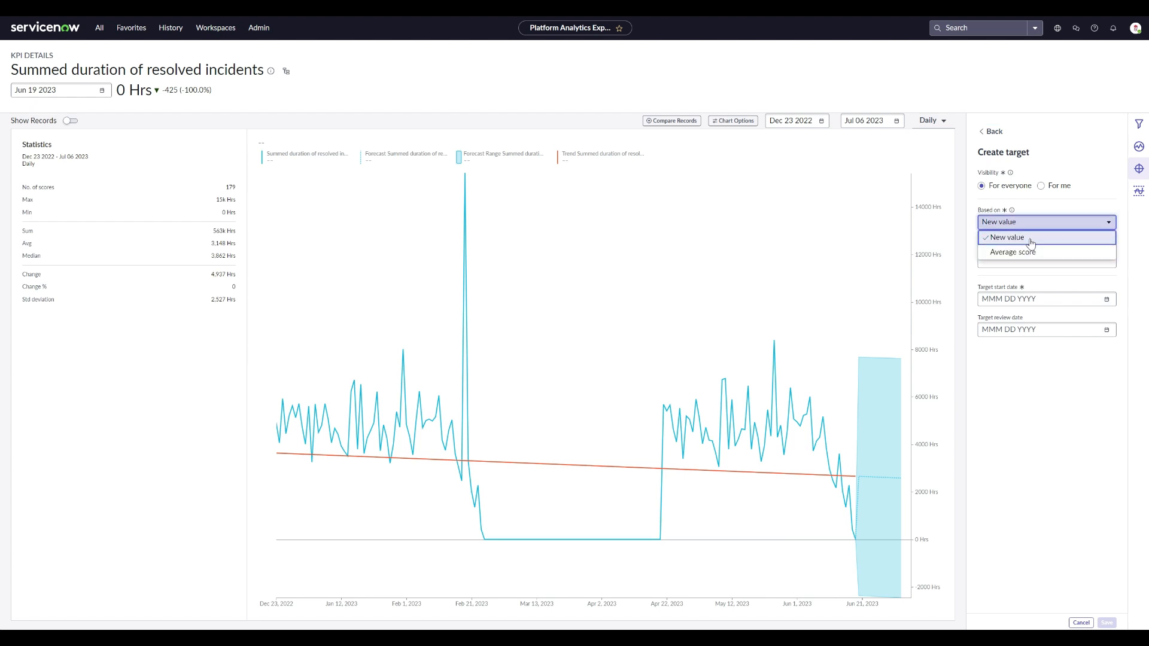
pyautogui.click(1006, 237)
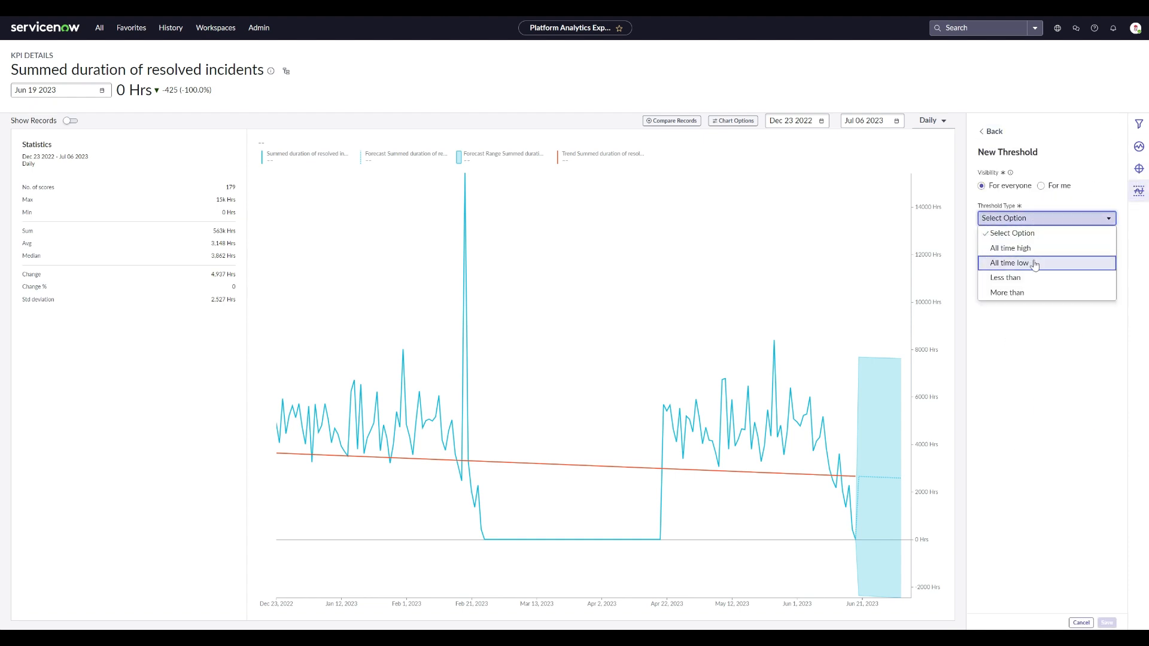
pyautogui.click(1010, 248)
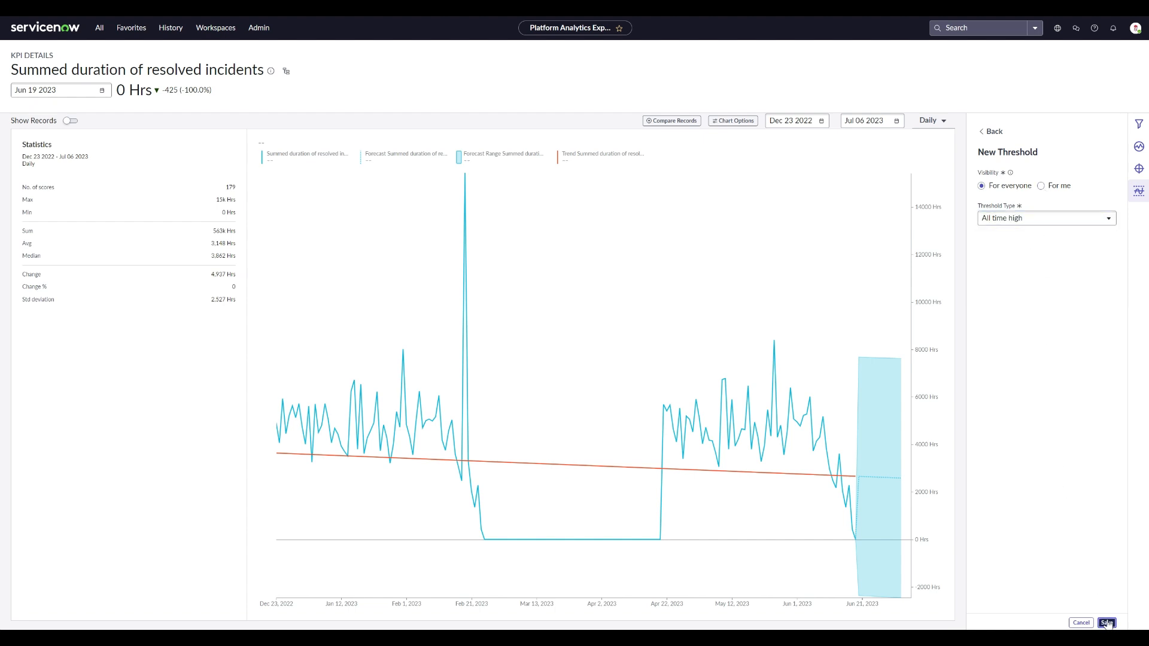
pyautogui.click(1106, 623)
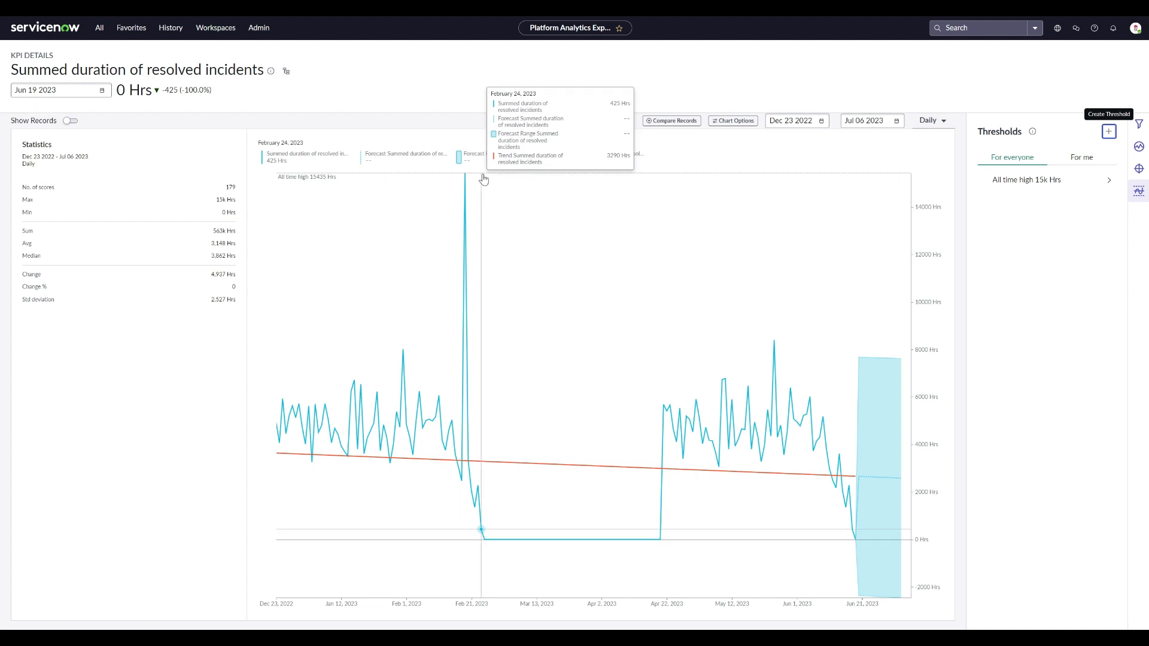
pyautogui.moveTo(1091, 170)
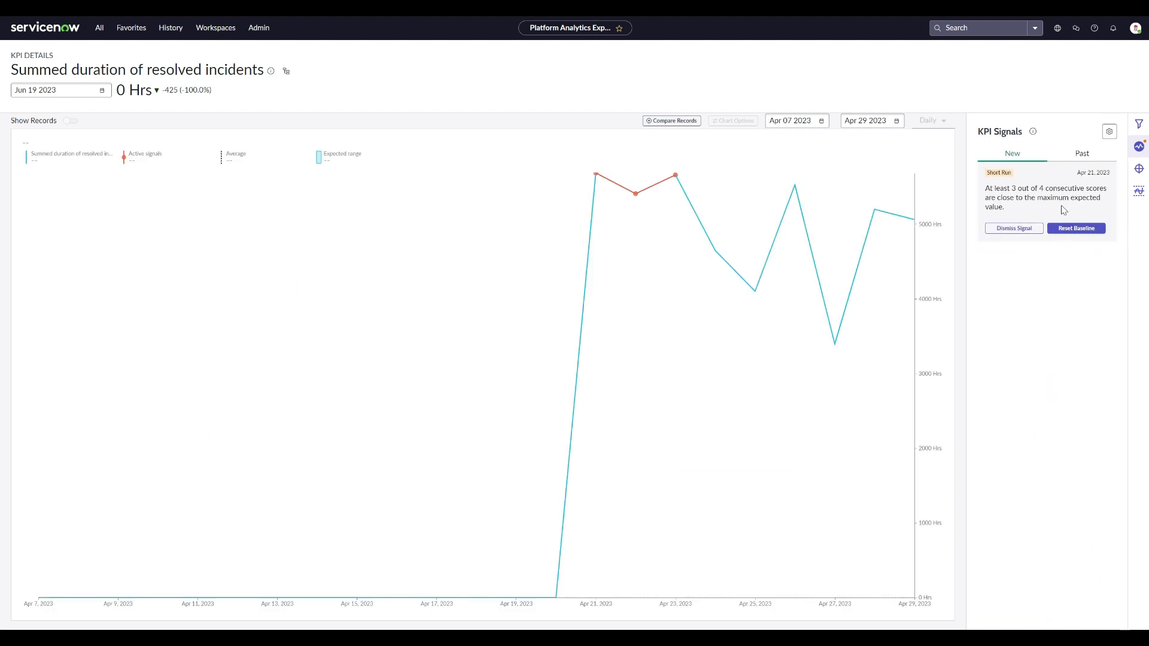
pyautogui.moveTo(675, 175)
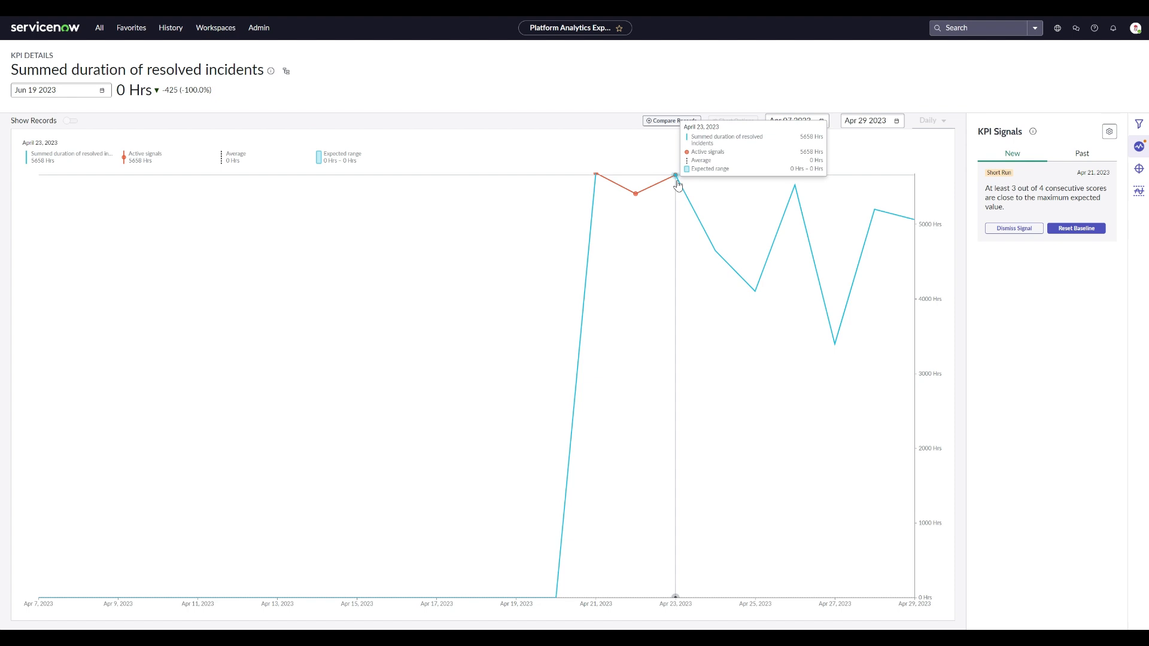
pyautogui.moveTo(612, 190)
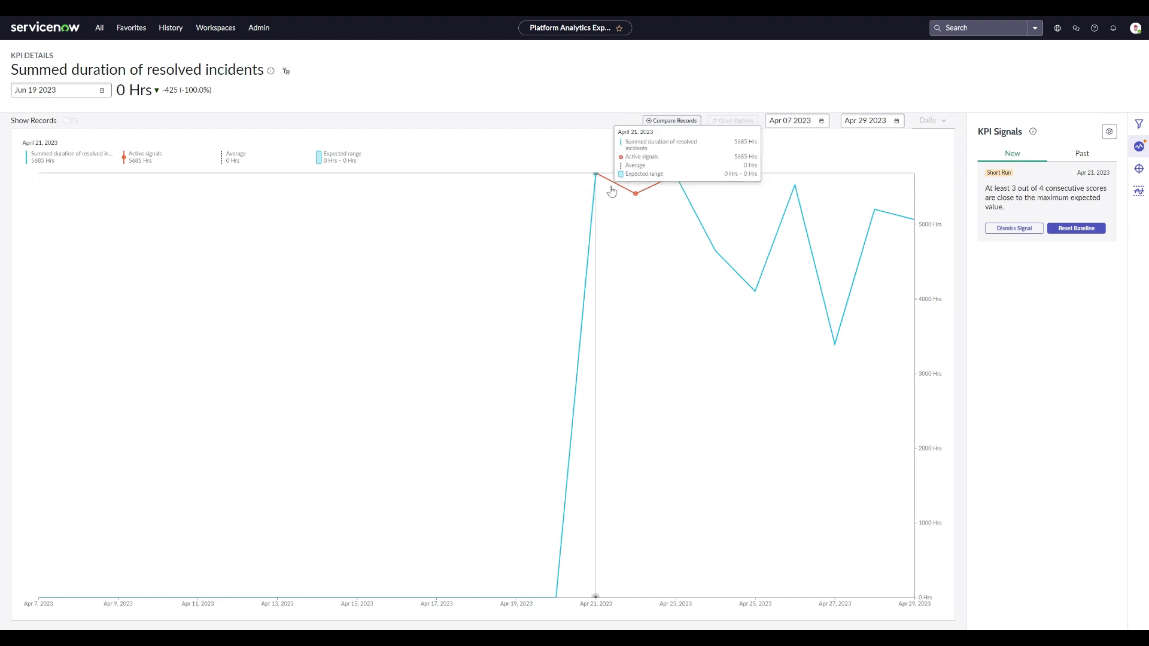
# Go to the Analytics Center dashboard and show its Insights panel listing KPI alerts
pyautogui.click(45, 28)
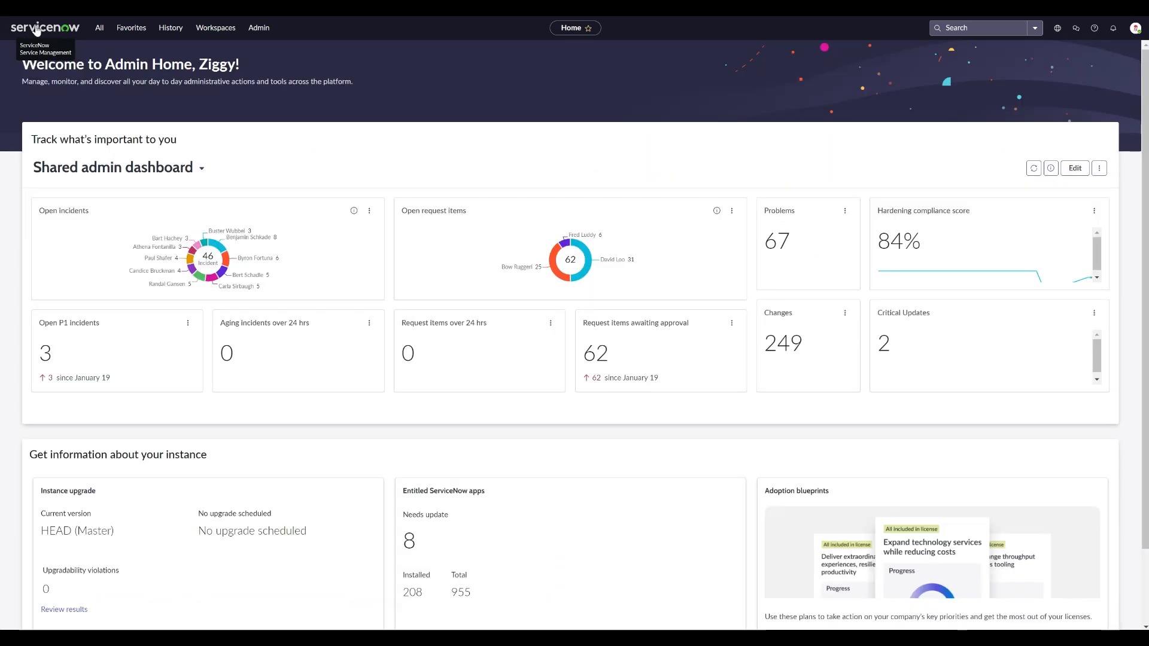
pyautogui.write('platform')
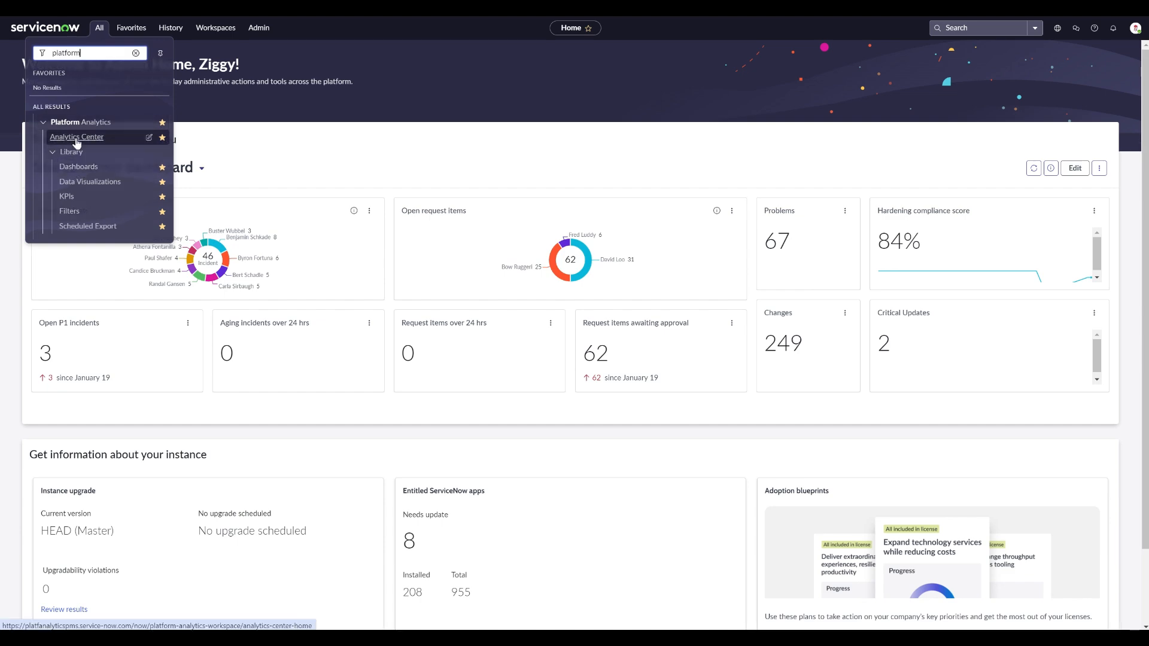
pyautogui.click(77, 137)
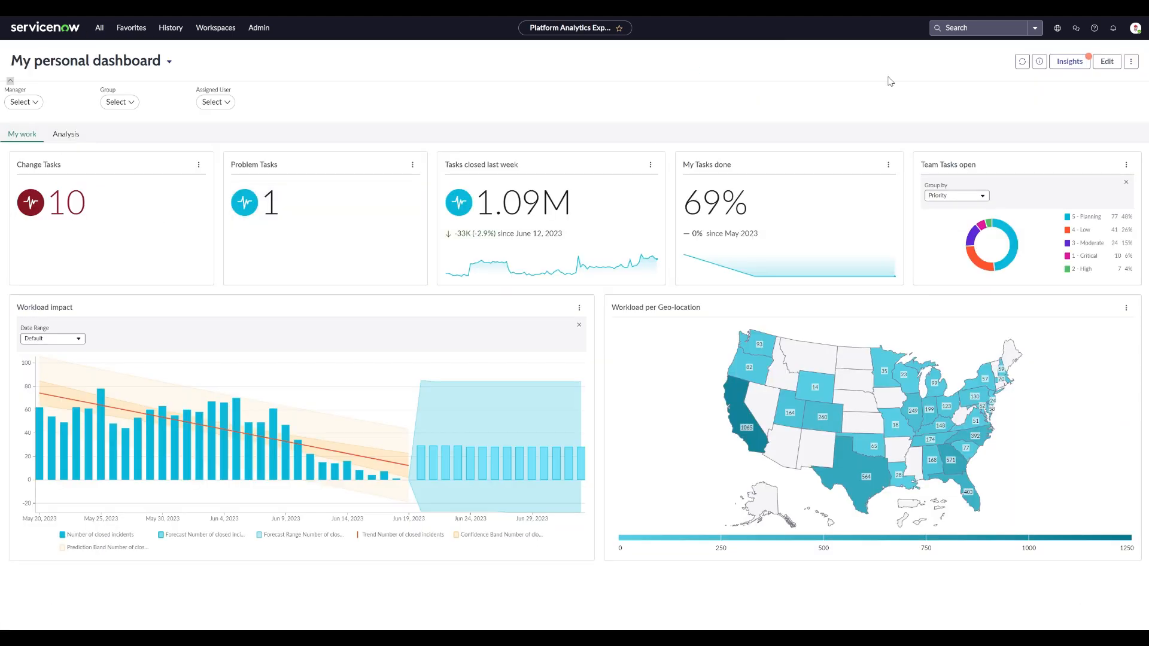
pyautogui.click(1069, 61)
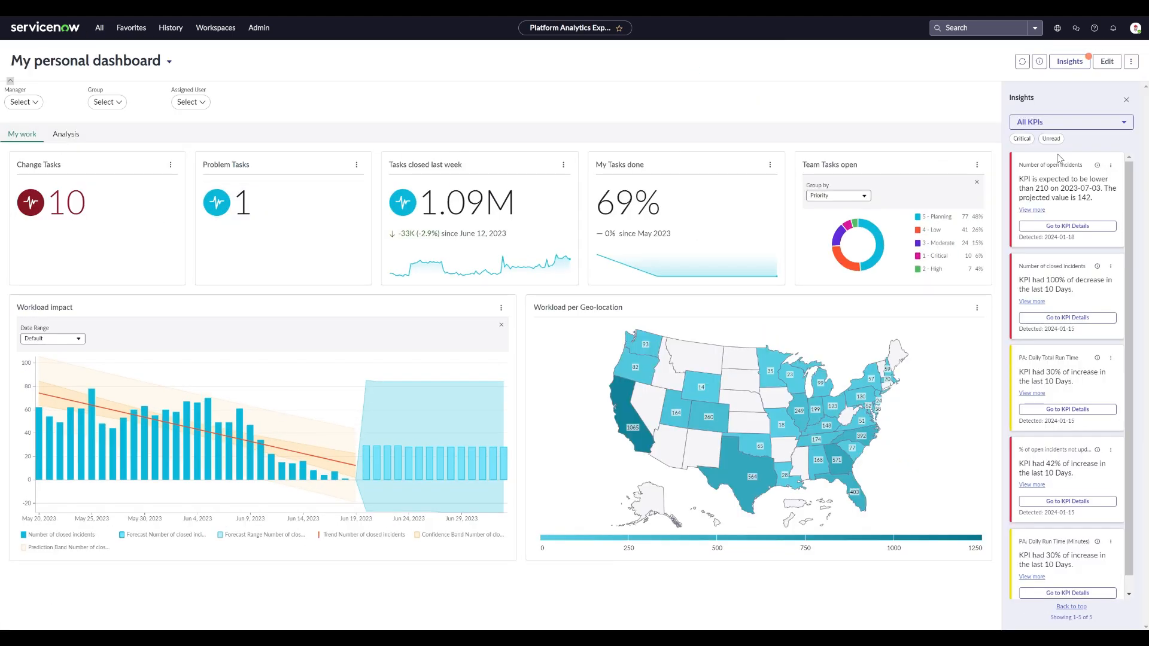
pyautogui.scroll(-3)
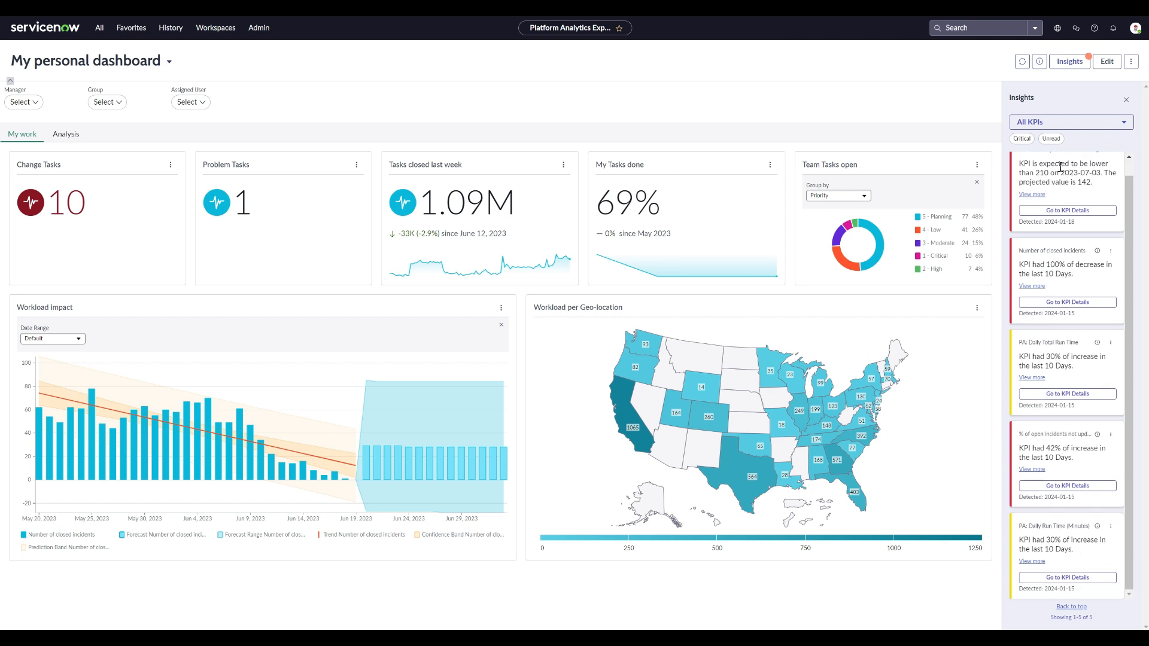